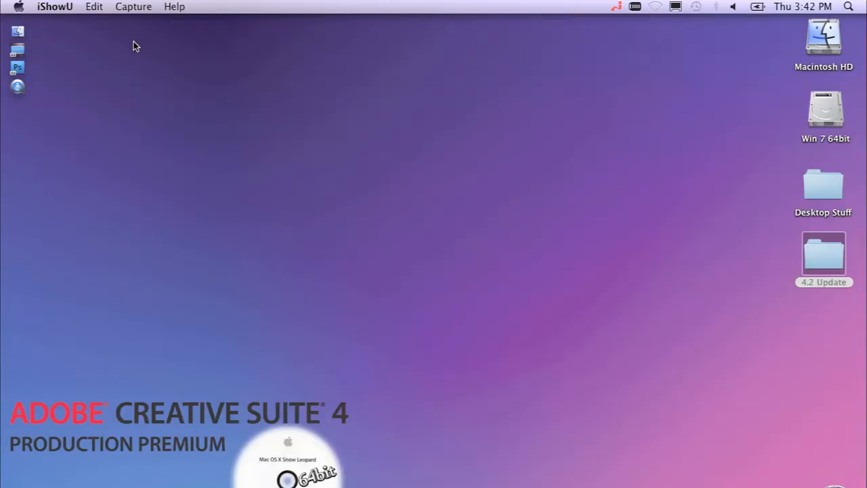
Check Photoshop CS4 for updates and start installing the four available updates (371.1 MB)
{"action": "left_click", "coordinate": [823, 257]}
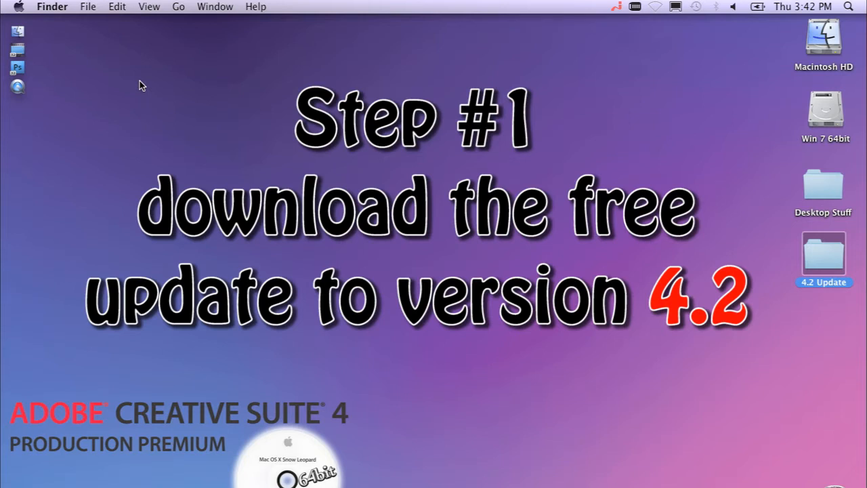
{"action": "mouse_move", "coordinate": [125, 86]}
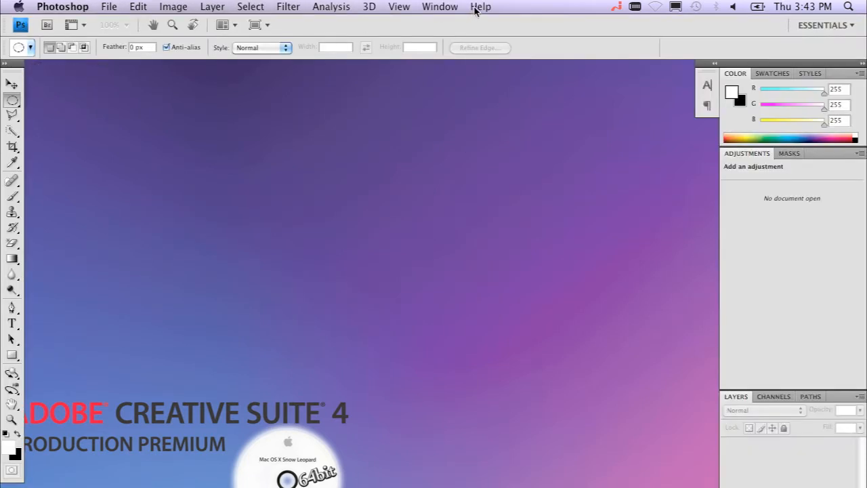
{"action": "left_click", "coordinate": [481, 6]}
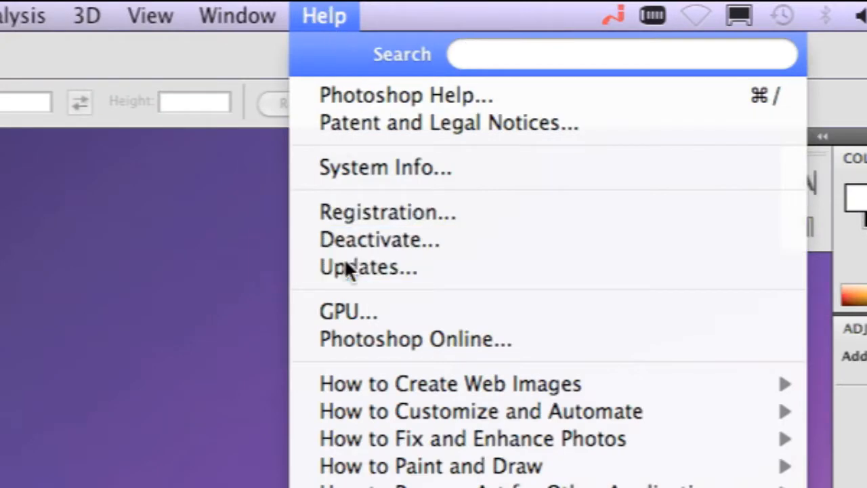
{"action": "left_click", "coordinate": [368, 266]}
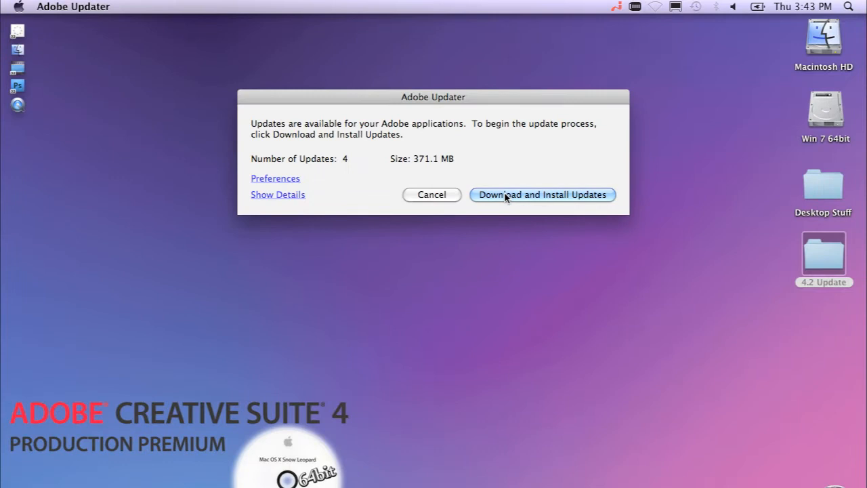
{"action": "left_click", "coordinate": [430, 195]}
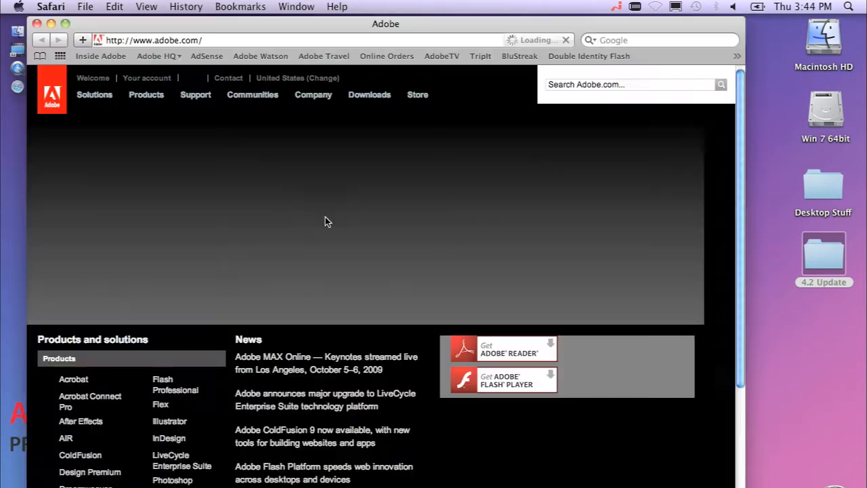
Go to the Updates page from adobe.com's Downloads menu
{"action": "left_click", "coordinate": [369, 94]}
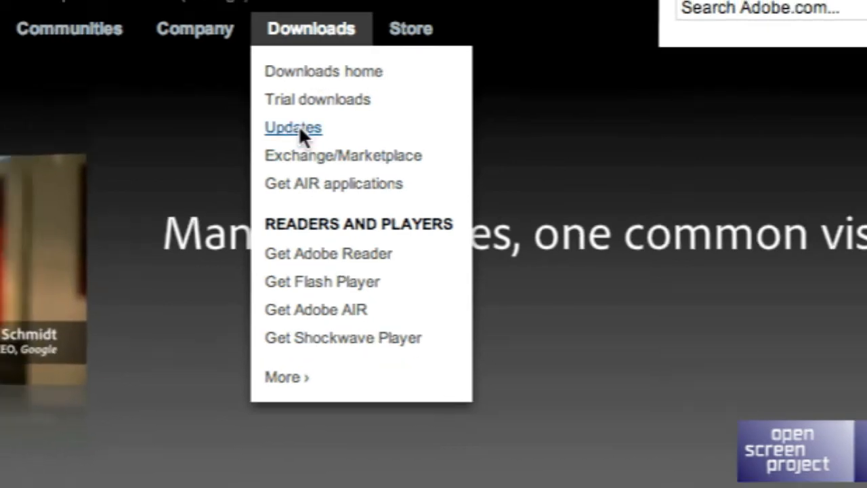
{"action": "left_click", "coordinate": [292, 127]}
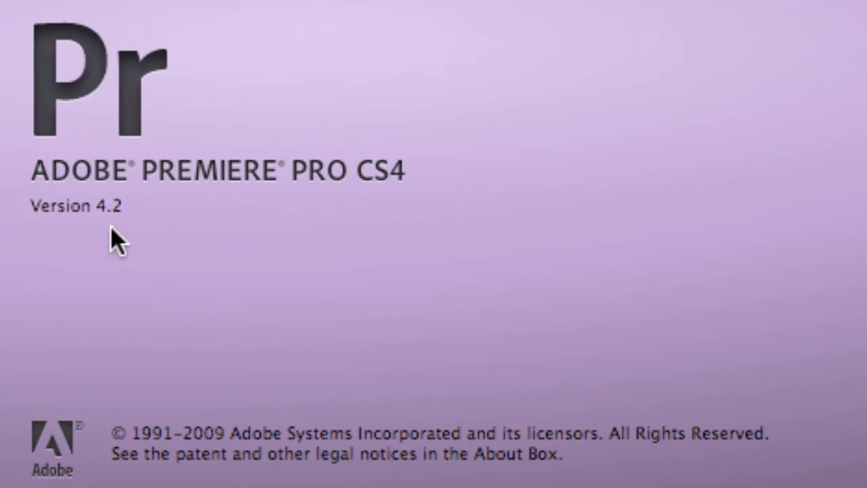
{"action": "mouse_move", "coordinate": [153, 244]}
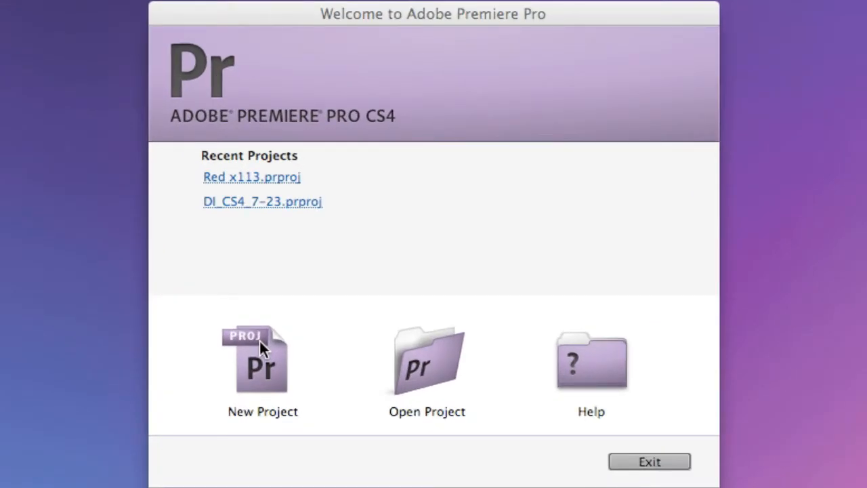
Create a new project named 'AVCIntra Intro' with the Desktop as location
{"action": "left_click", "coordinate": [262, 359]}
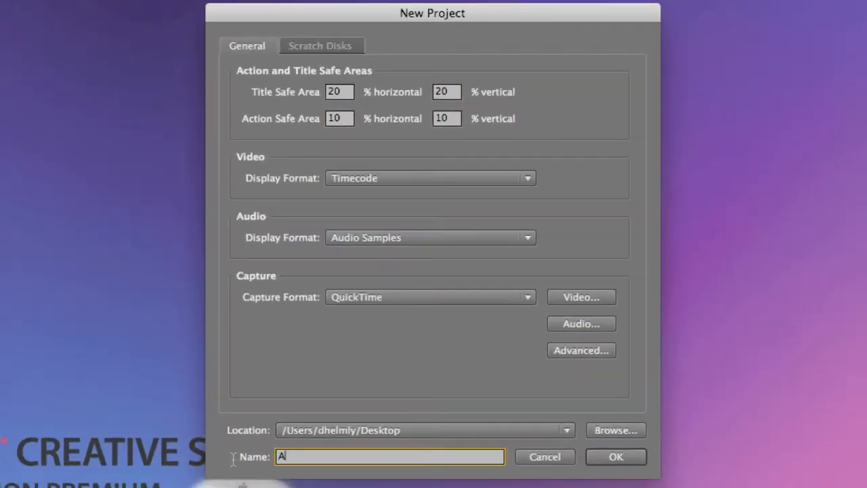
{"action": "type", "text": "VCIntra Intro"}
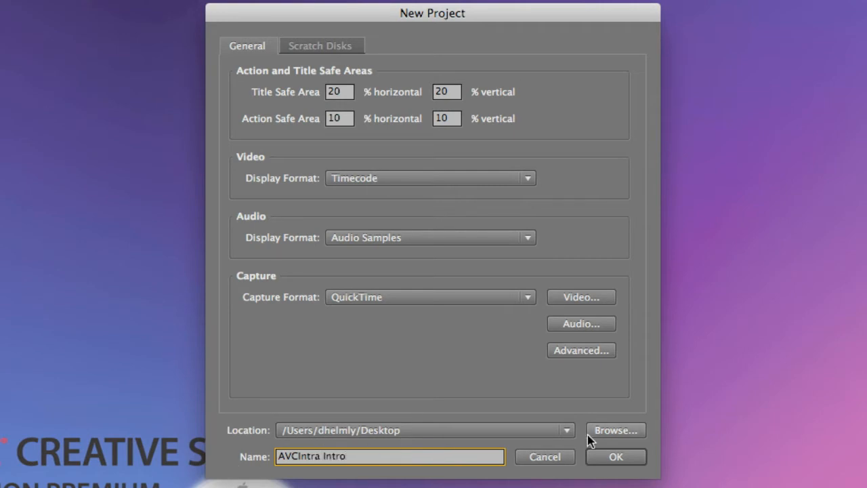
{"action": "left_click", "coordinate": [615, 456]}
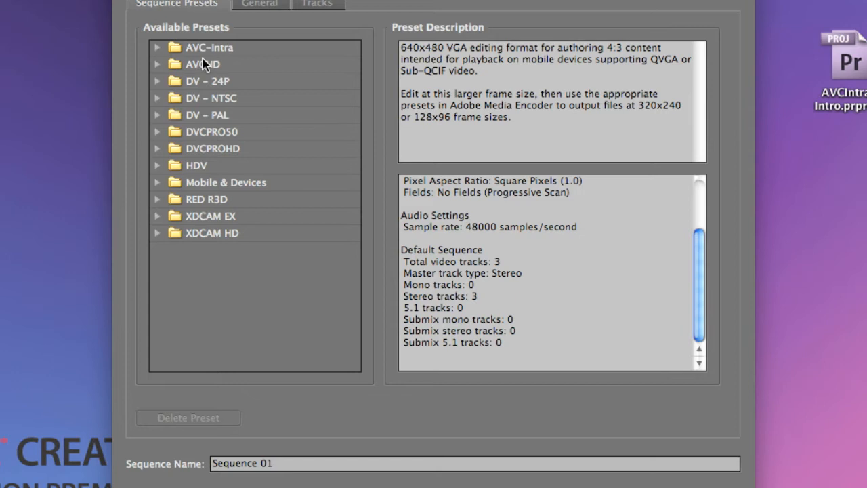
{"action": "mouse_move", "coordinate": [158, 53]}
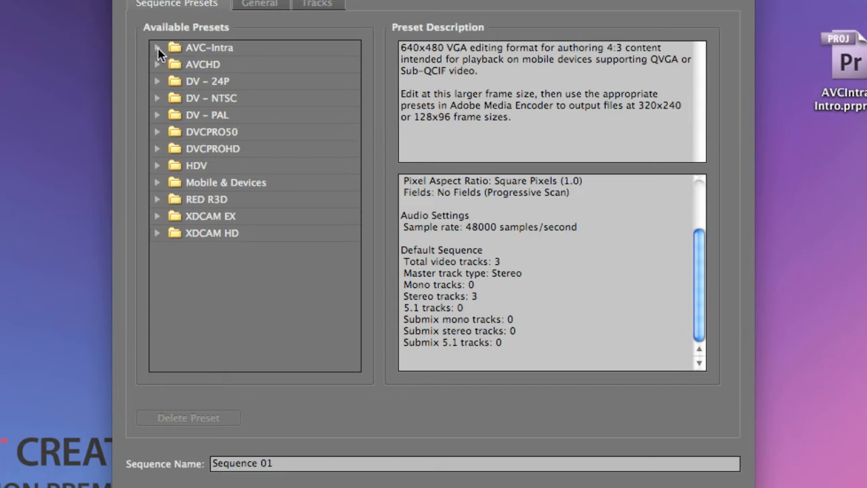
Create sequence 'AVC100 60' from the AVC-Intra 1080i AVC-I 100 1080i60 preset
{"action": "left_click", "coordinate": [157, 48]}
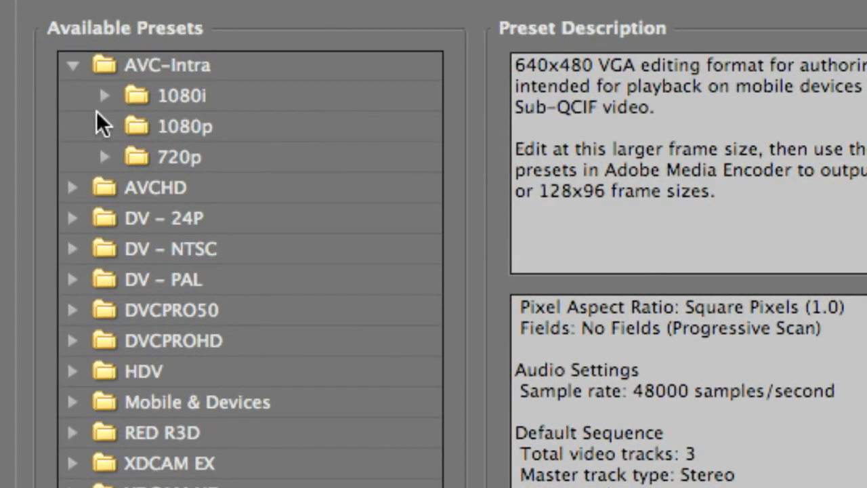
{"action": "left_click", "coordinate": [105, 157]}
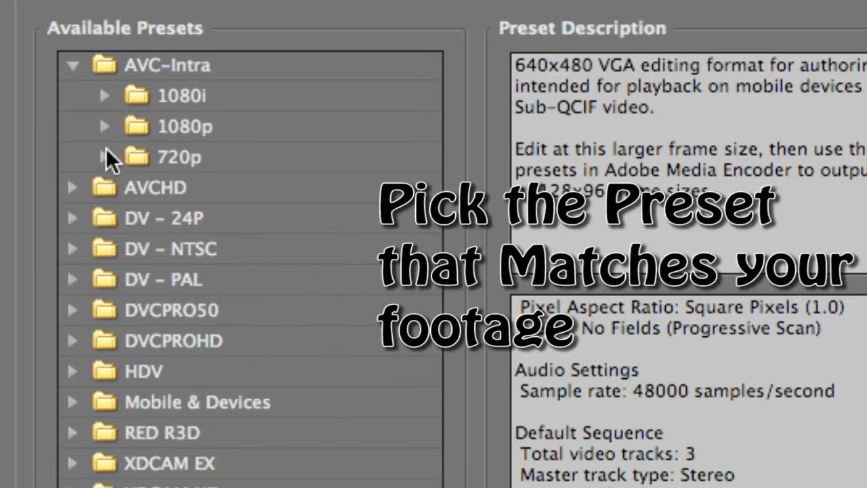
{"action": "mouse_move", "coordinate": [108, 108]}
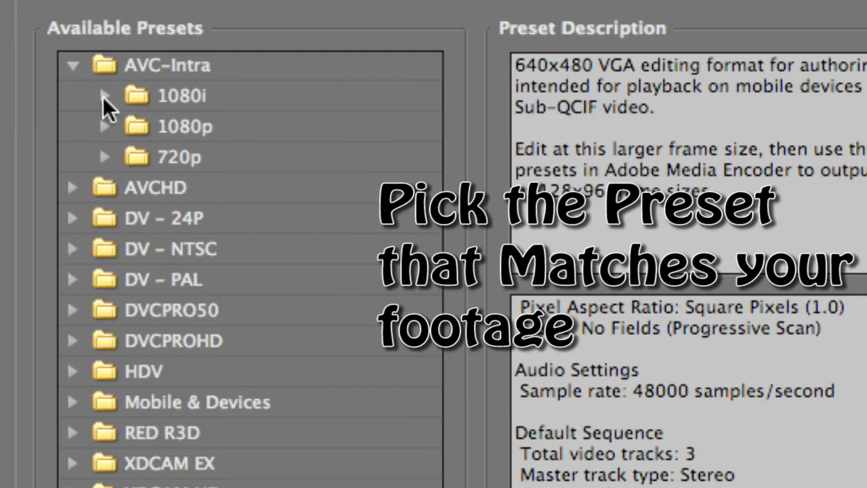
{"action": "left_click", "coordinate": [105, 96]}
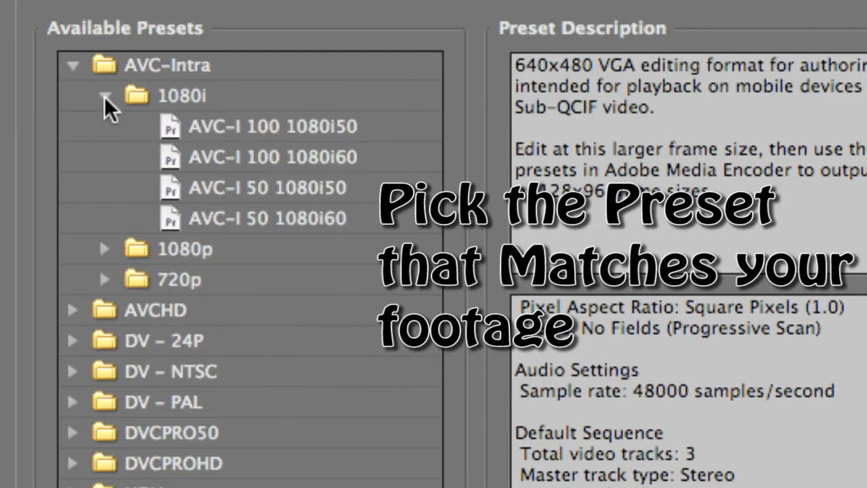
{"action": "left_click", "coordinate": [272, 157]}
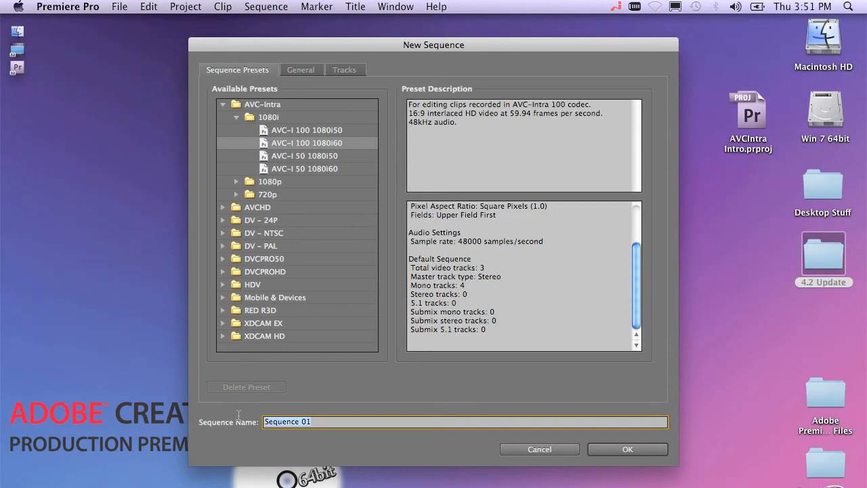
{"action": "type", "text": "AVC100"}
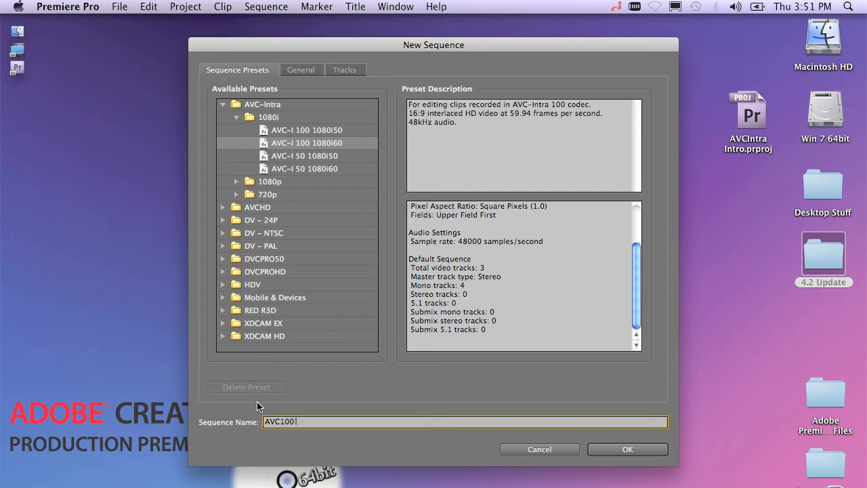
{"action": "left_click", "coordinate": [627, 449]}
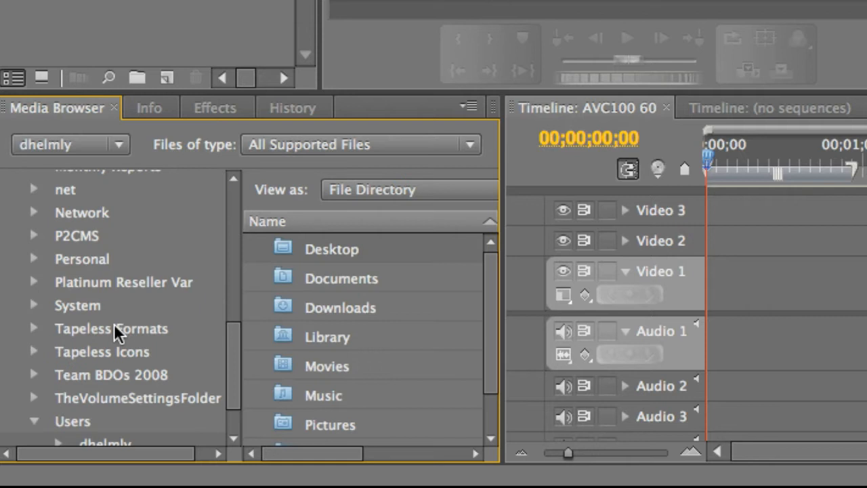
{"action": "left_click", "coordinate": [111, 327]}
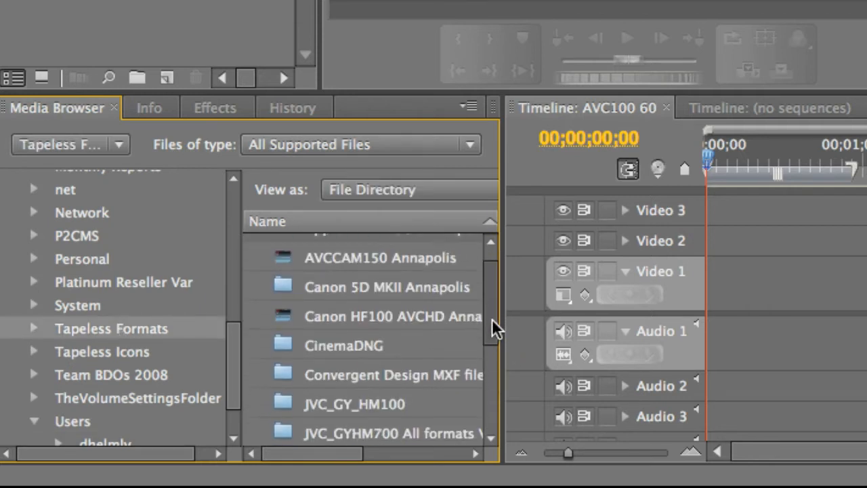
{"action": "scroll", "scroll_direction": "down", "scroll_amount": 3}
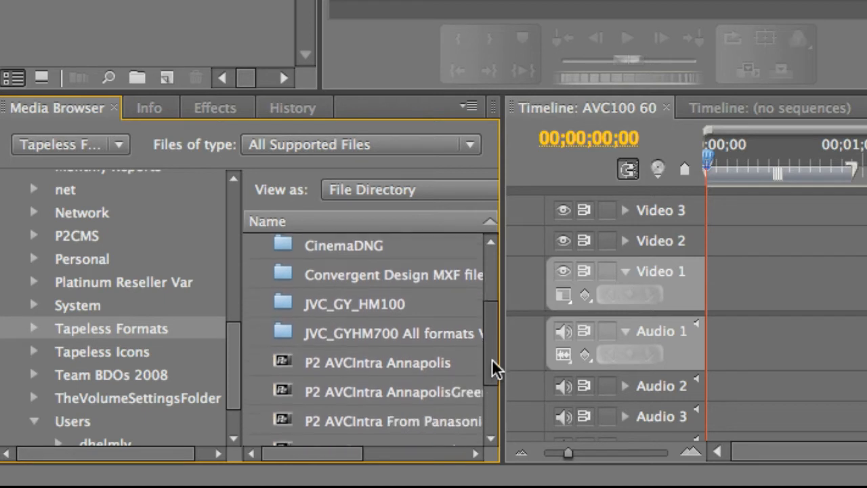
{"action": "scroll", "scroll_direction": "down", "scroll_amount": 3}
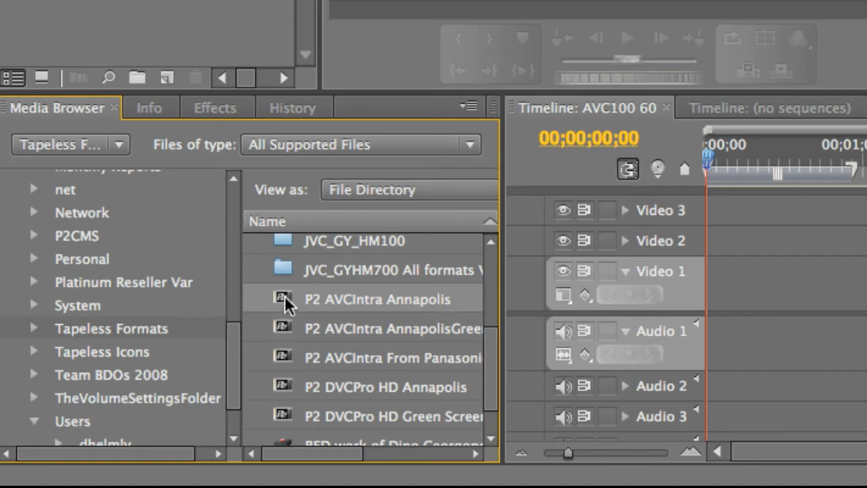
{"action": "double_click", "coordinate": [376, 299]}
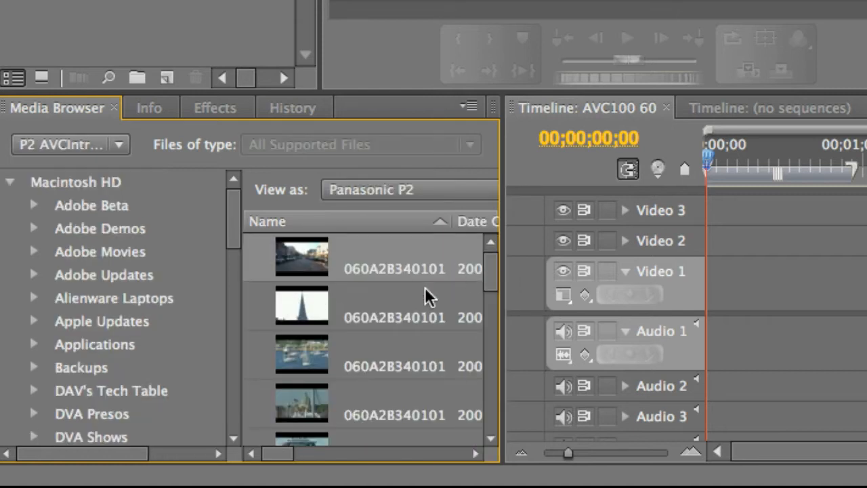
{"action": "mouse_move", "coordinate": [430, 327]}
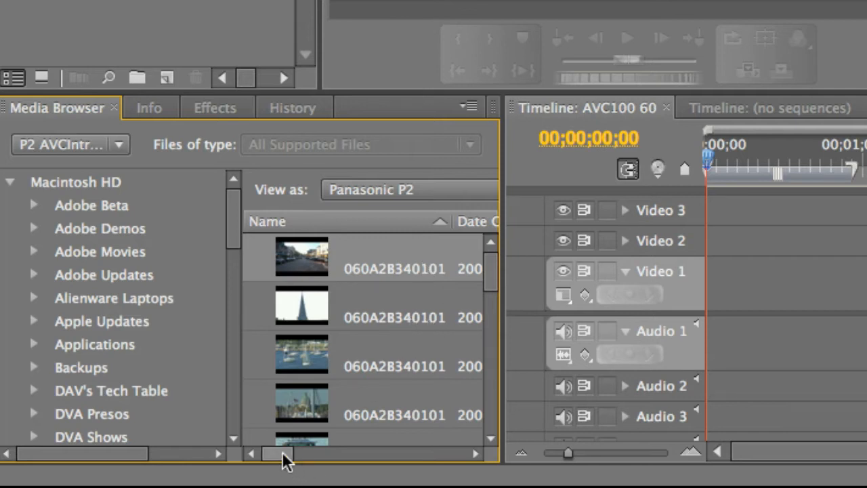
{"action": "left_click_drag", "start_coordinate": [277, 453], "coordinate": [376, 453]}
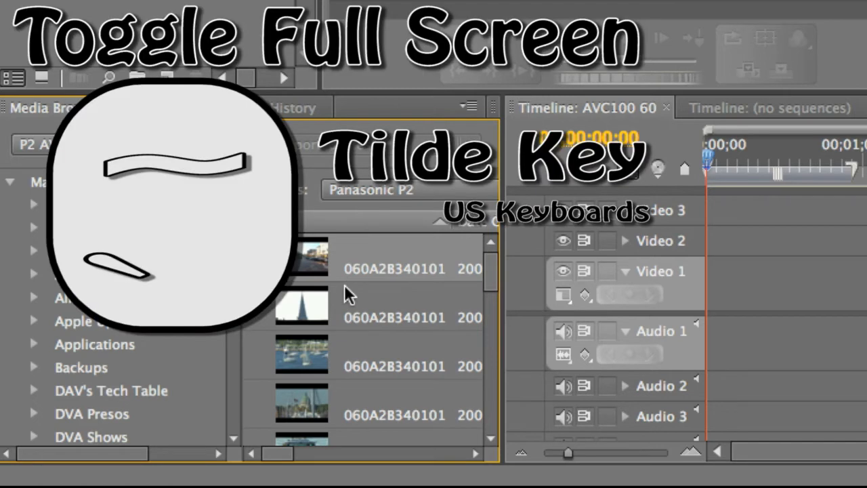
Maximize the Media Browser with the tilde key and scroll the Annapolis clip list
{"action": "key", "text": "`"}
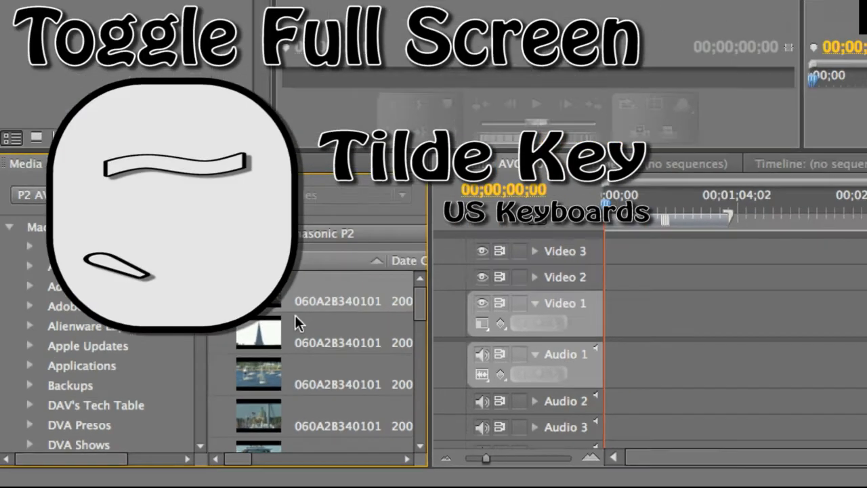
{"action": "key", "text": "`"}
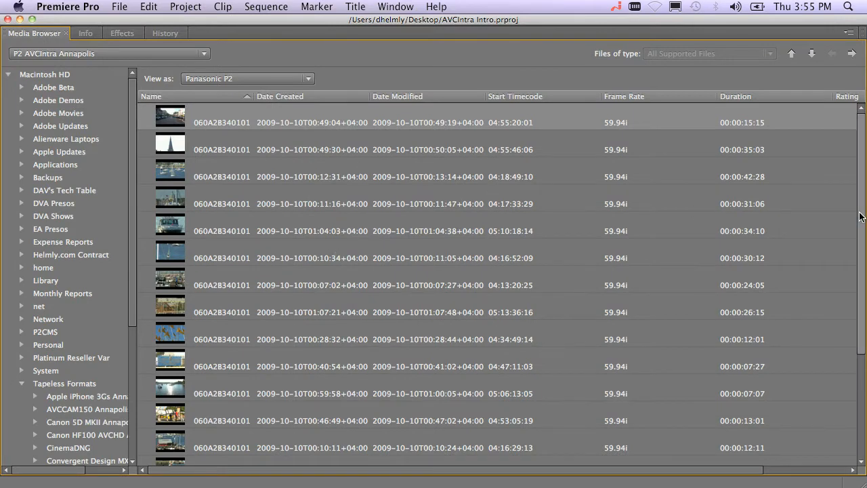
{"action": "scroll", "scroll_direction": "down", "scroll_amount": 3}
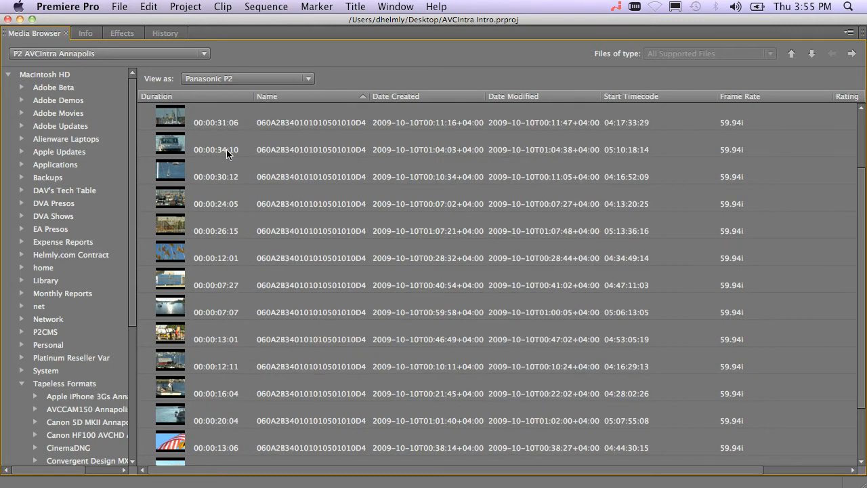
{"action": "mouse_move", "coordinate": [218, 161]}
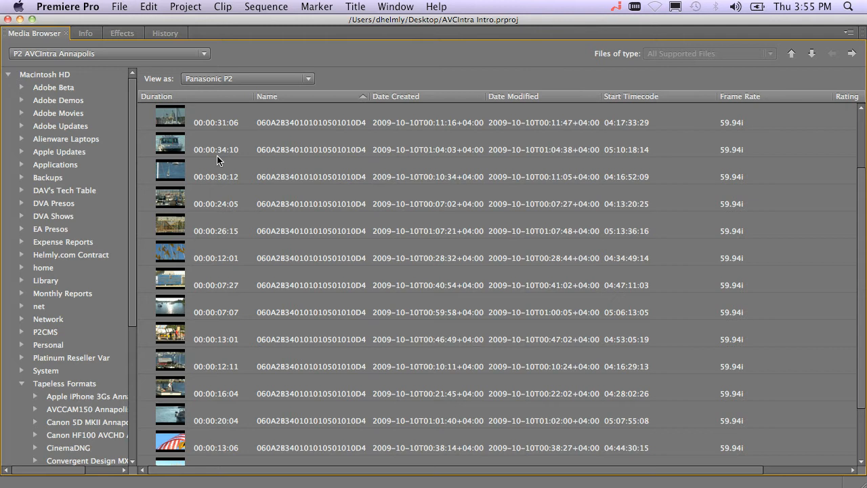
{"action": "mouse_move", "coordinate": [257, 154]}
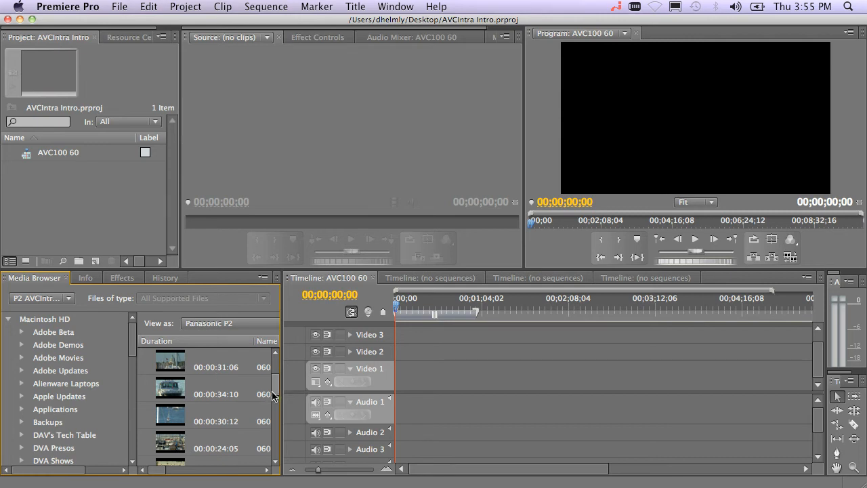
{"action": "mouse_move", "coordinate": [258, 391]}
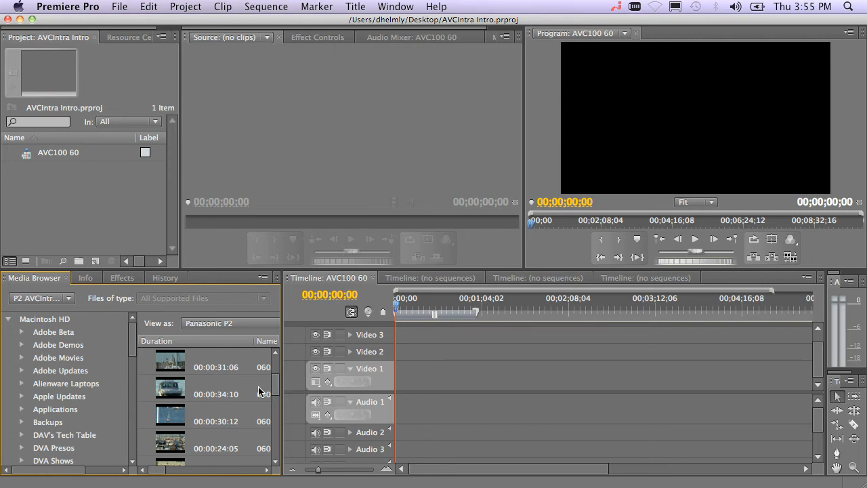
{"action": "mouse_move", "coordinate": [174, 393]}
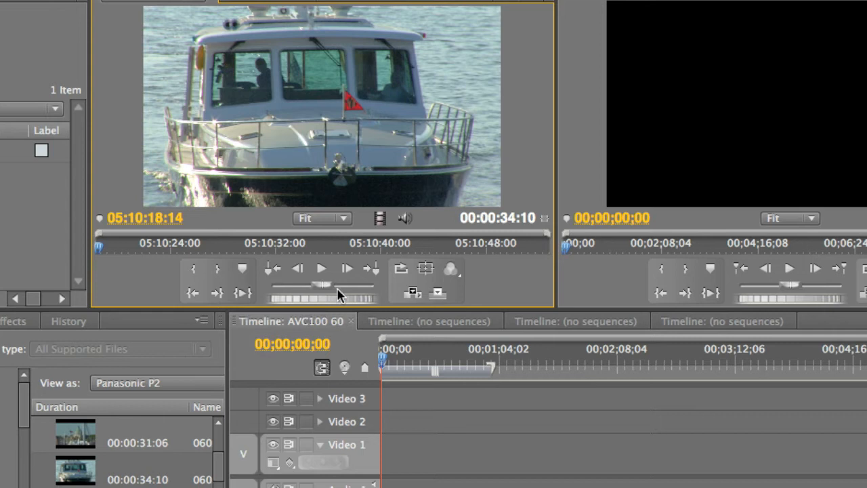
{"action": "mouse_move", "coordinate": [321, 269]}
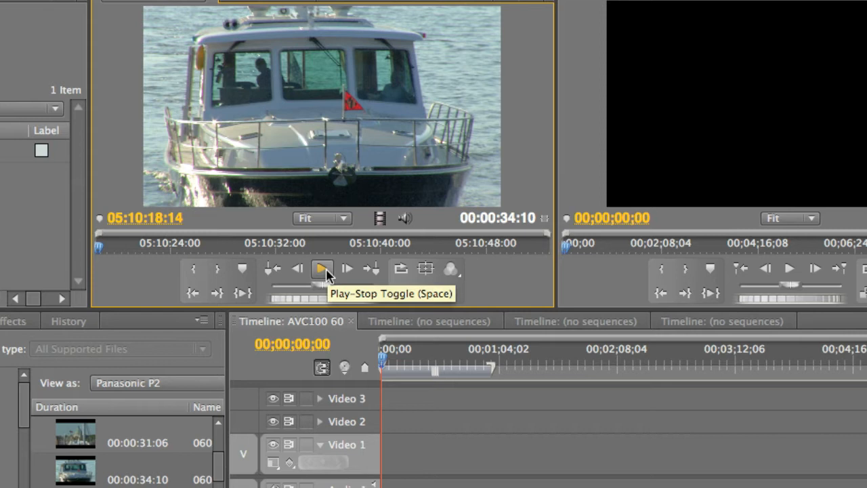
Preview the boat clip, mark its In point at 05:10:24:00, and scrub forward
{"action": "left_click", "coordinate": [321, 269]}
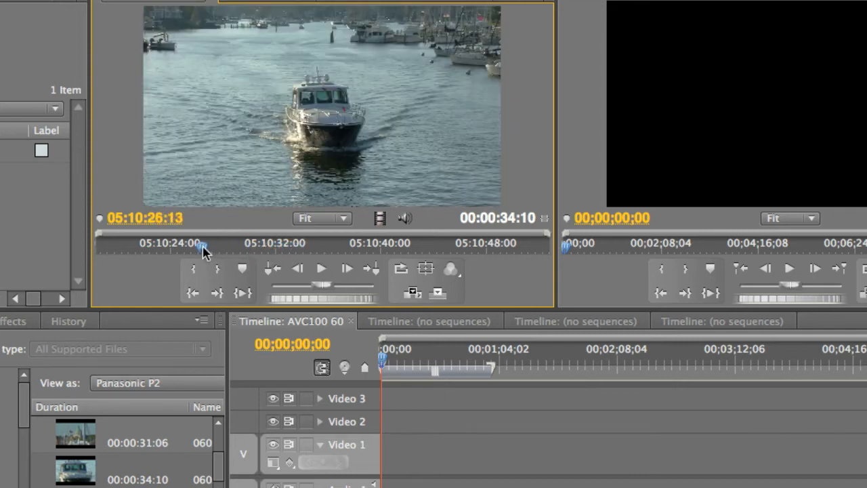
{"action": "left_click_drag", "start_coordinate": [207, 242], "coordinate": [161, 242]}
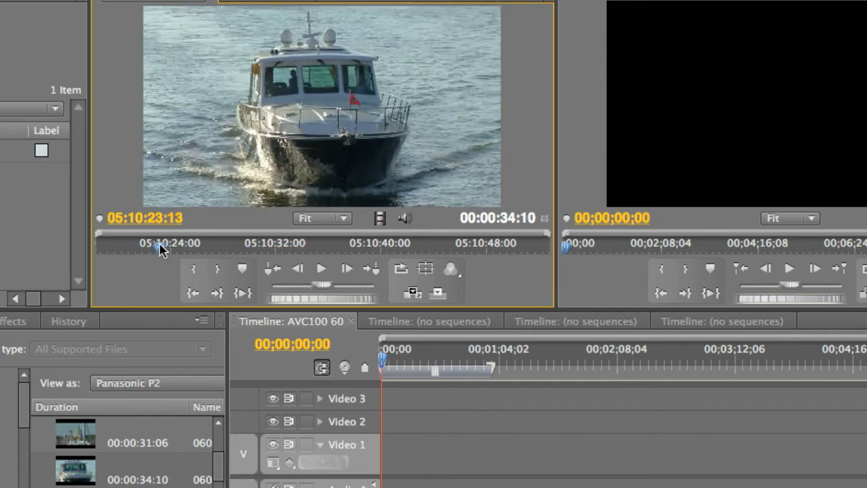
{"action": "left_click", "coordinate": [173, 247]}
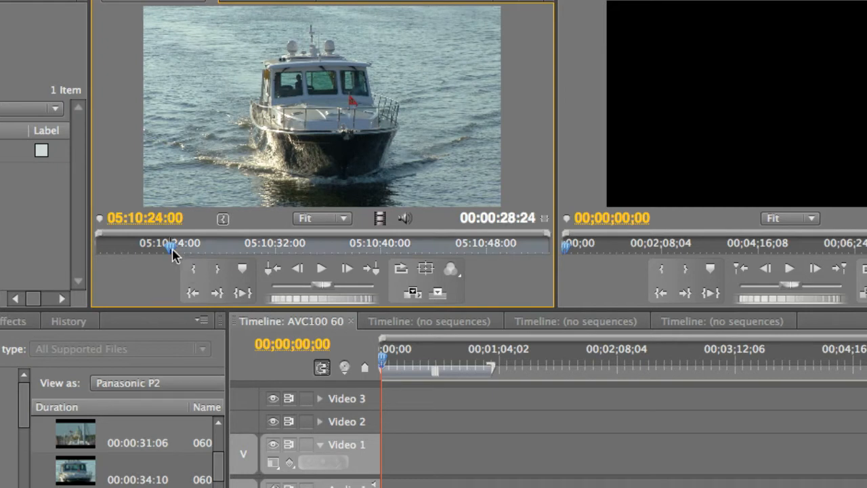
{"action": "left_click_drag", "start_coordinate": [173, 249], "coordinate": [212, 249]}
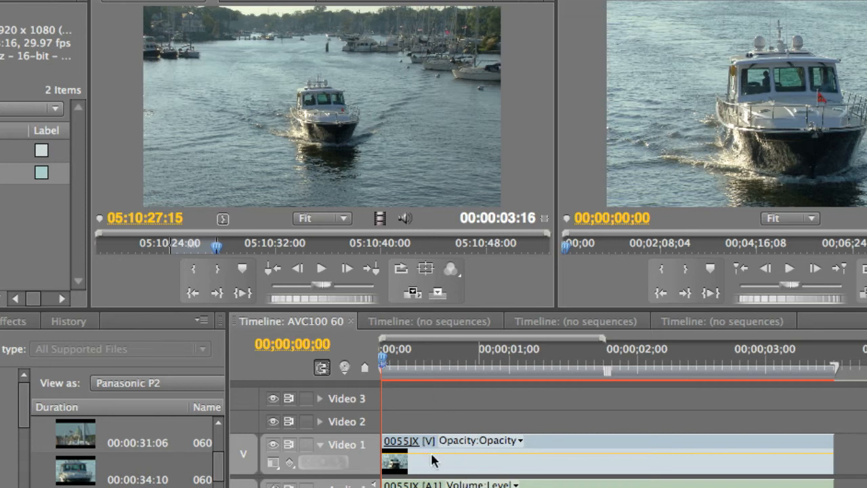
{"action": "mouse_move", "coordinate": [440, 444]}
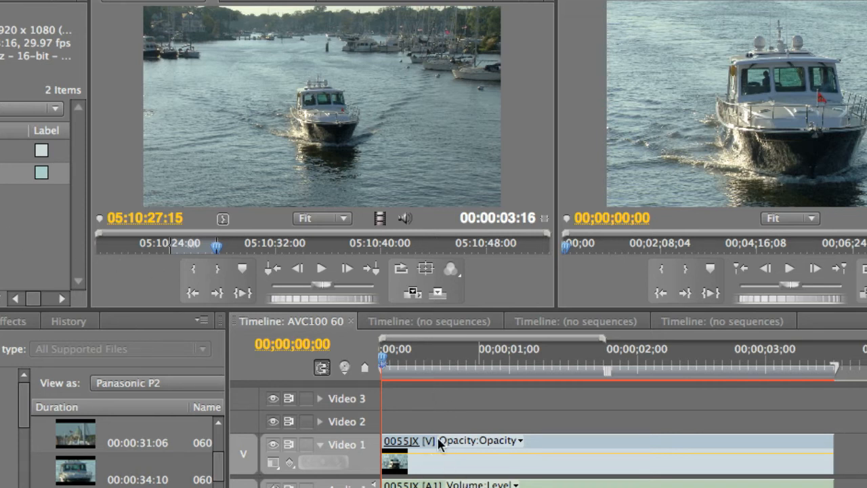
{"action": "mouse_move", "coordinate": [276, 105]}
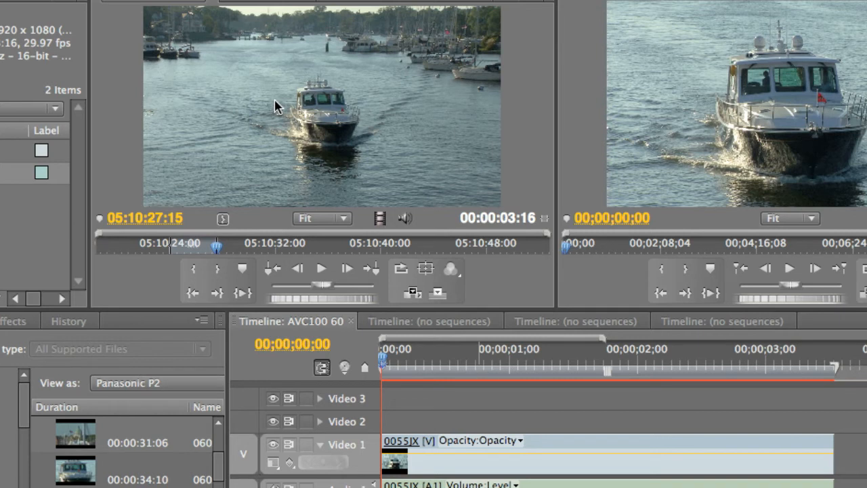
Show clip 0055JX's Properties and highlight its 13.5 MB per second average data rate
{"action": "right_click", "coordinate": [318, 101]}
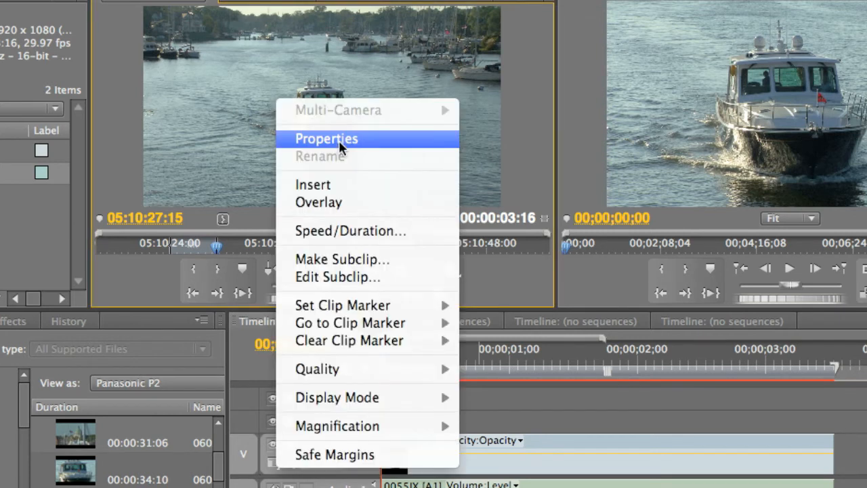
{"action": "left_click", "coordinate": [325, 138]}
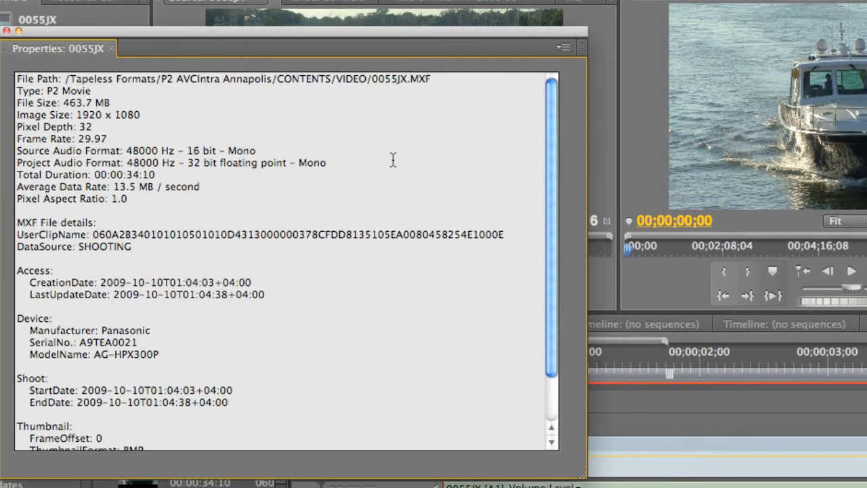
{"action": "mouse_move", "coordinate": [88, 205]}
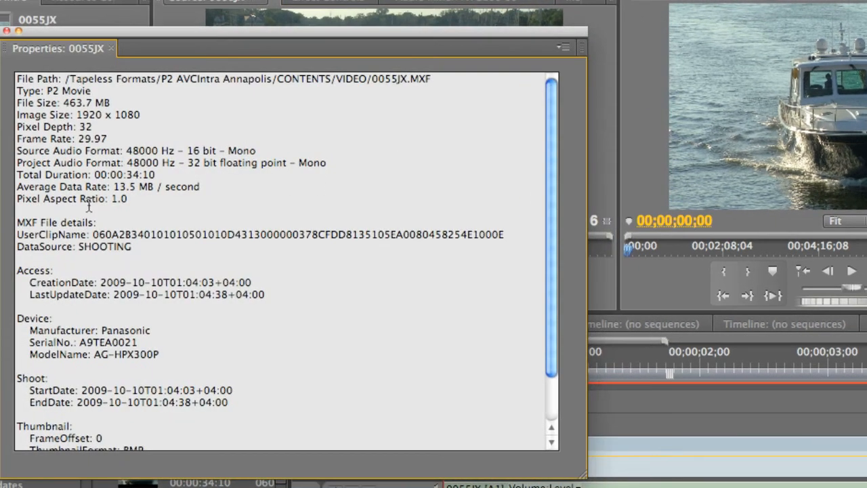
{"action": "double_click", "coordinate": [107, 114]}
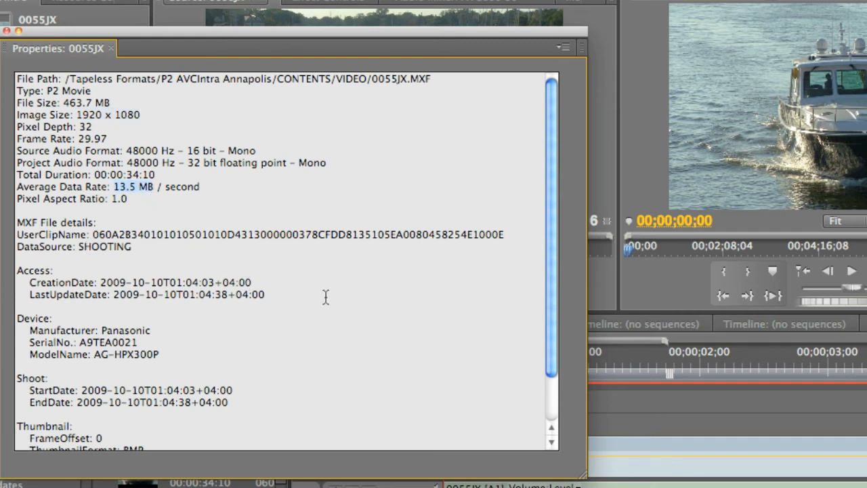
{"action": "scroll", "scroll_direction": "down", "scroll_amount": 3}
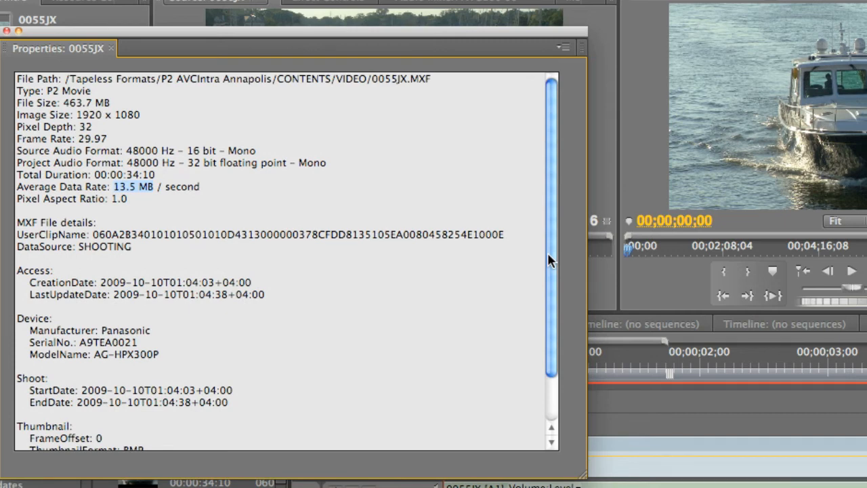
{"action": "mouse_move", "coordinate": [17, 74]}
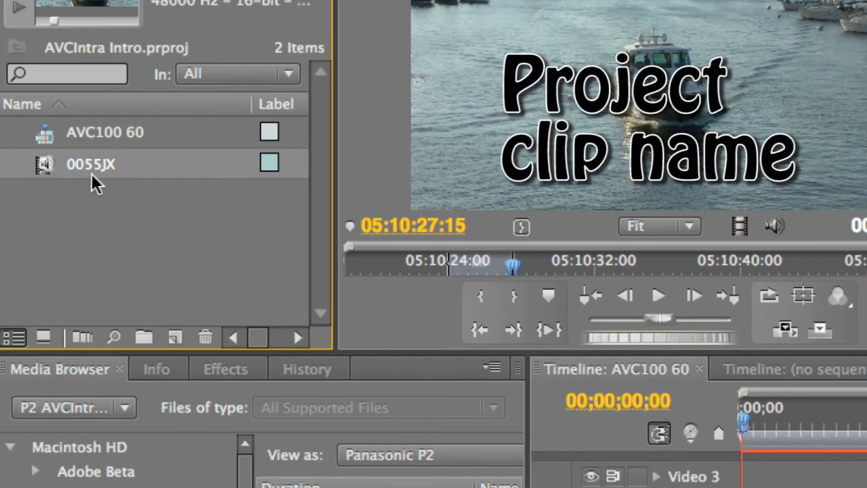
Rename clip 0055JX to 'Closeup of boat' in the Project panel
{"action": "double_click", "coordinate": [91, 164]}
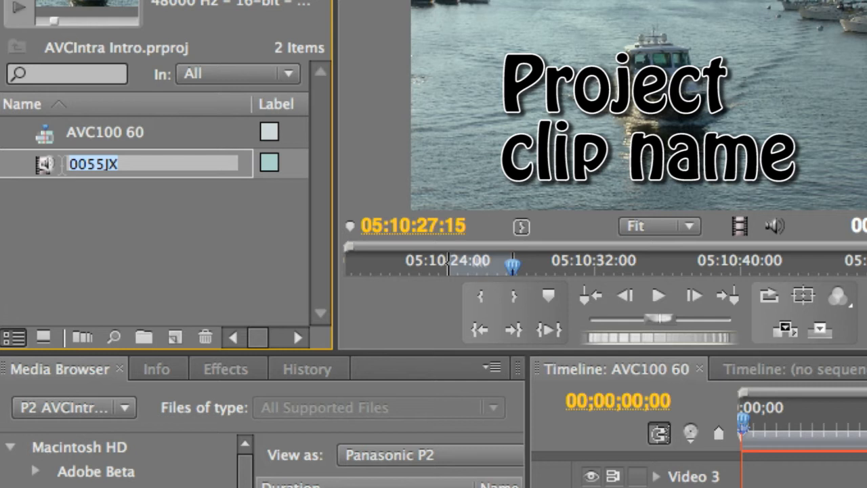
{"action": "type", "text": "Close"}
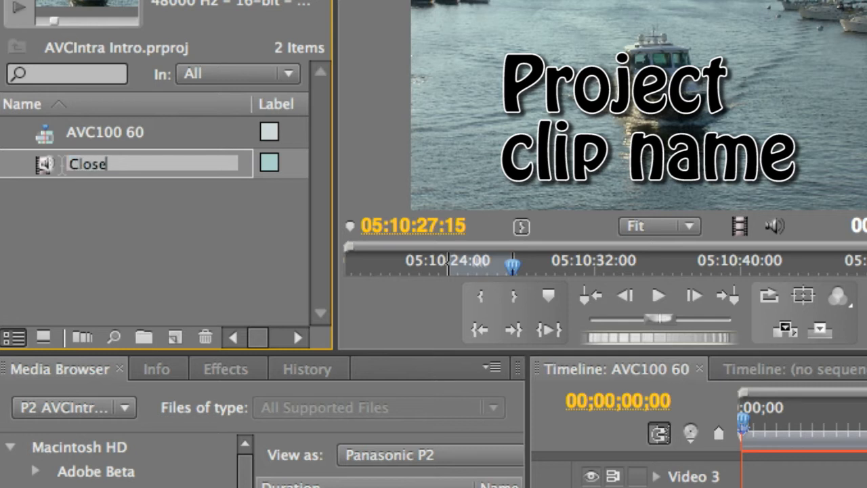
{"action": "type", "text": "Closeup of boat"}
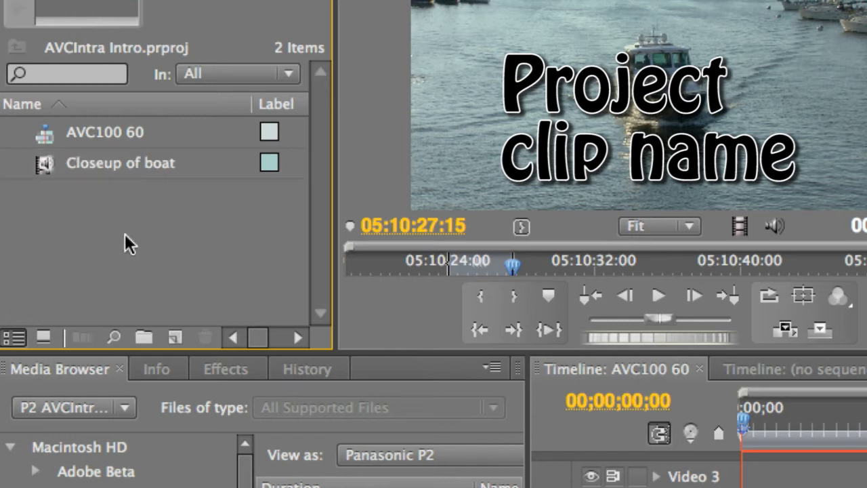
{"action": "double_click", "coordinate": [120, 163]}
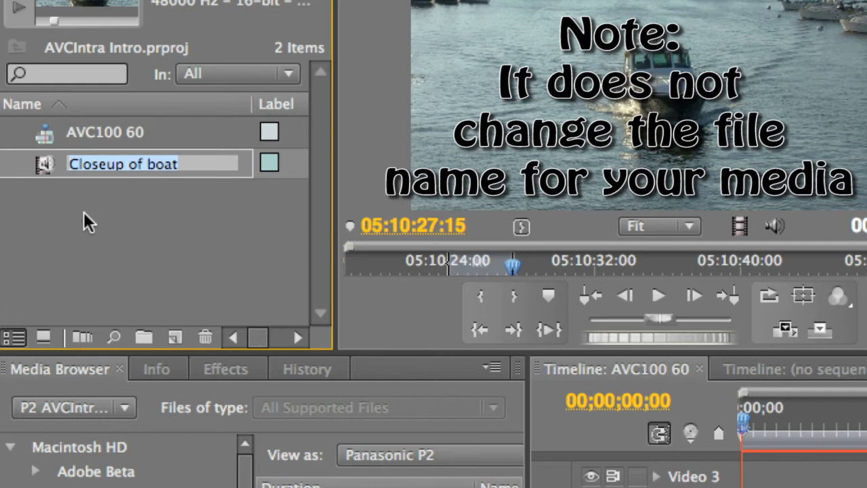
{"action": "key", "text": "Return"}
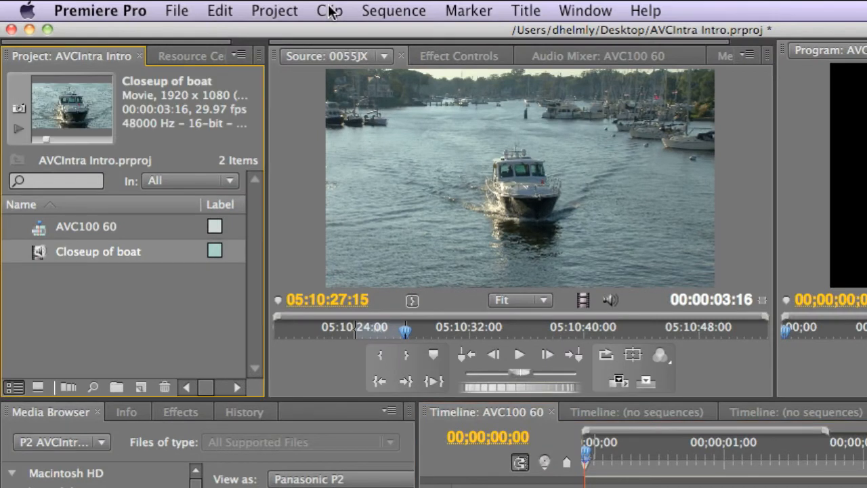
Set the boat clip's audio mapping in Clip > Audio Options > Source Channel Mappings
{"action": "left_click", "coordinate": [329, 11]}
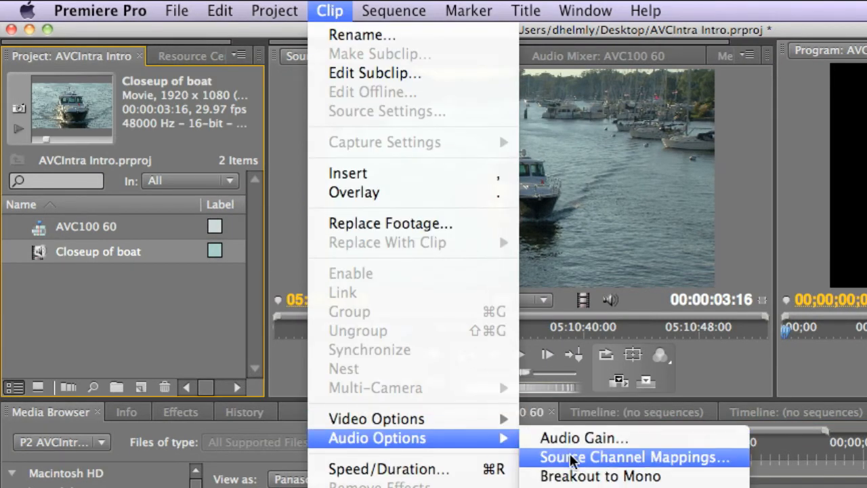
{"action": "left_click", "coordinate": [633, 457]}
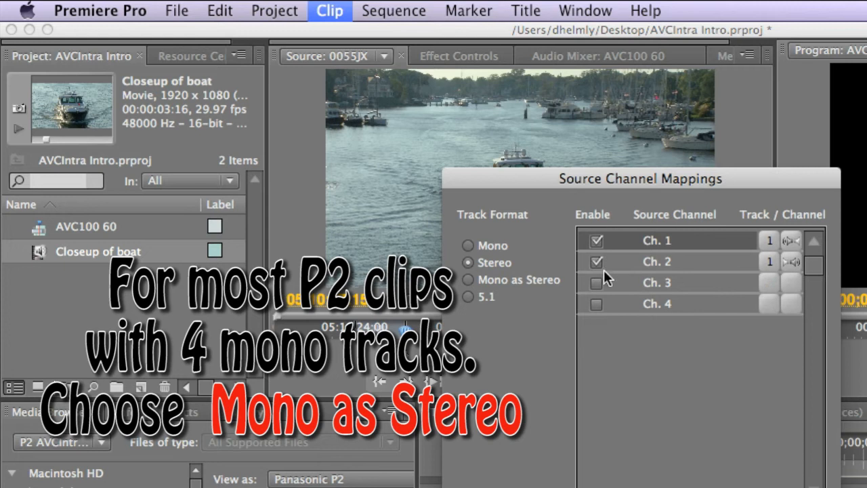
{"action": "left_click", "coordinate": [595, 261]}
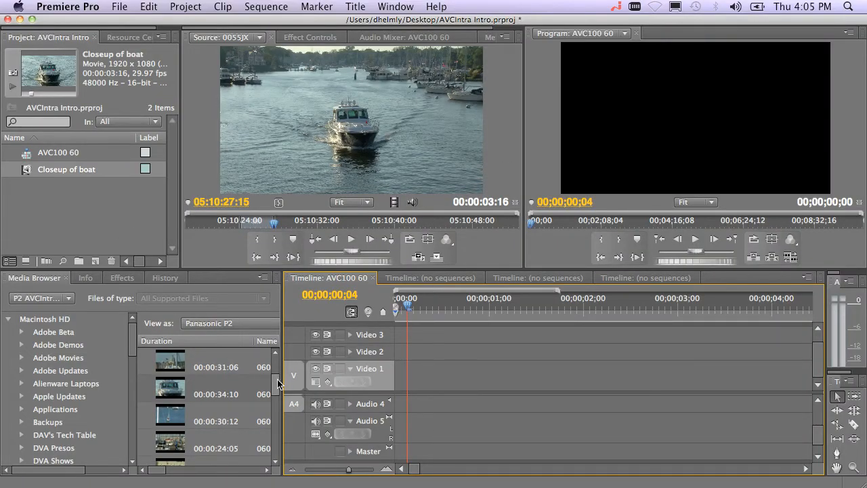
Scrub through clips 0032MQ, 0037JK and 0054C1 and close the gap before 0054C1
{"action": "scroll", "scroll_direction": "down", "scroll_amount": 3}
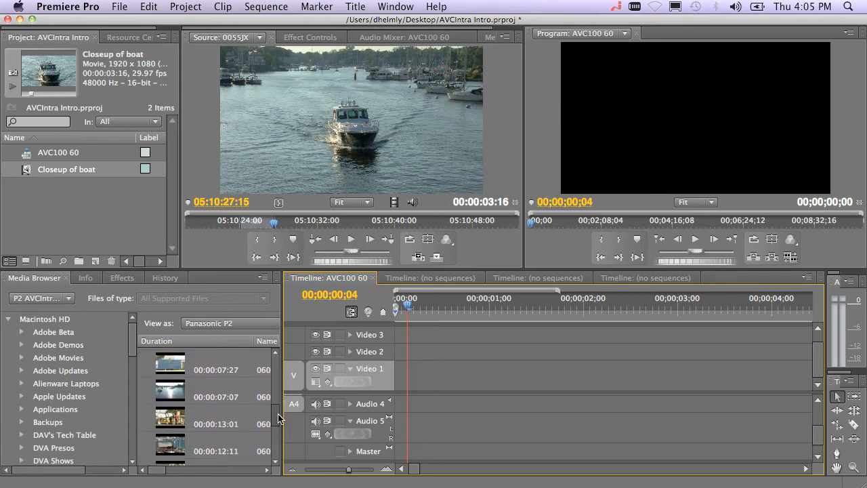
{"action": "scroll", "scroll_direction": "down", "scroll_amount": 3}
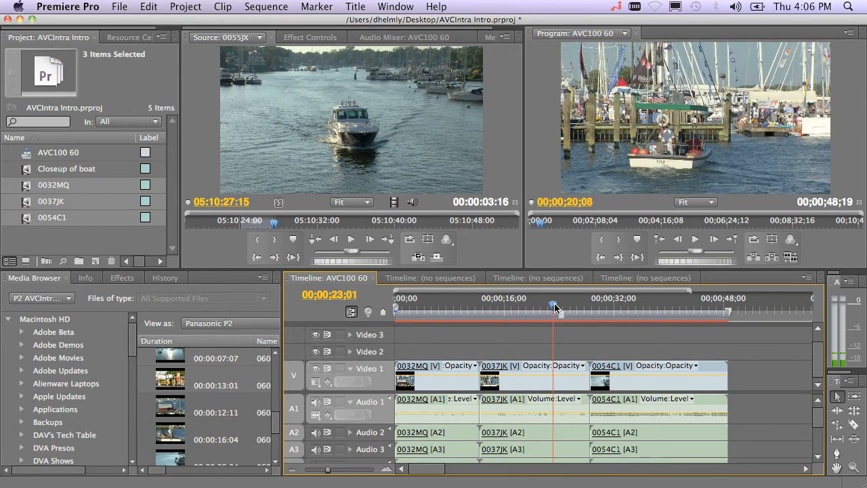
{"action": "left_click_drag", "start_coordinate": [555, 306], "coordinate": [627, 306]}
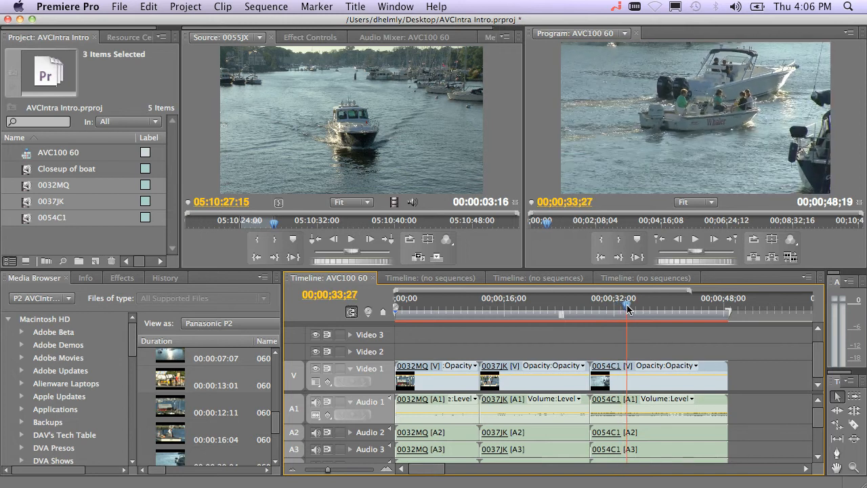
{"action": "left_click_drag", "start_coordinate": [628, 308], "coordinate": [522, 308]}
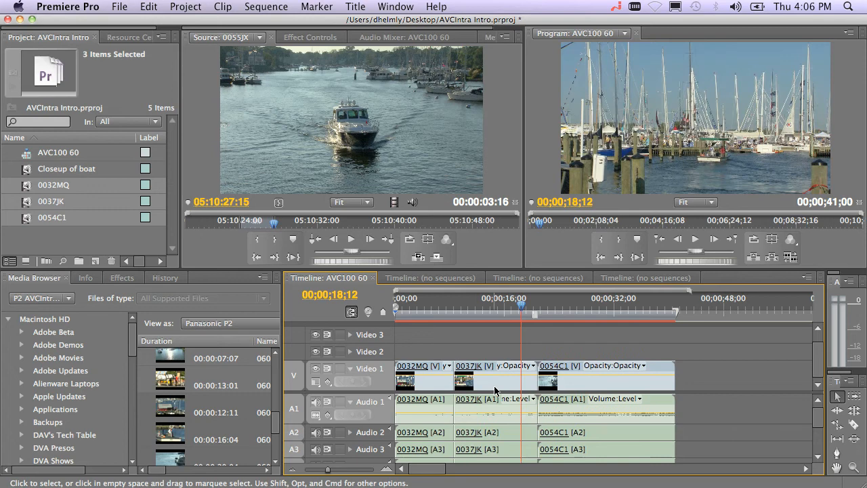
{"action": "right_click", "coordinate": [535, 383]}
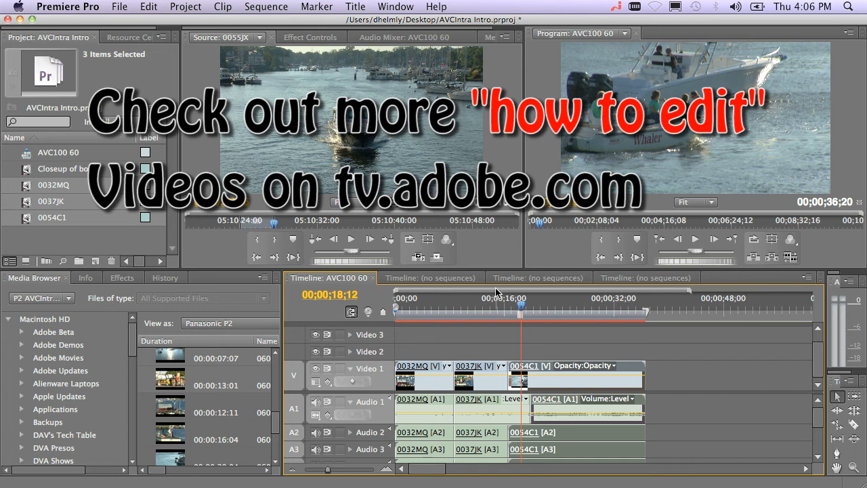
{"action": "mouse_move", "coordinate": [507, 310]}
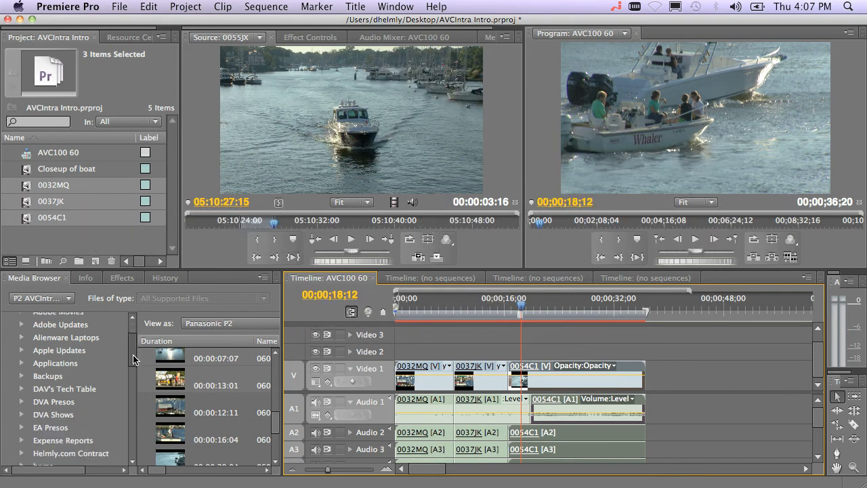
Scroll the Media Browser down toward the green-screen P2 clip 00072H
{"action": "scroll", "scroll_direction": "down", "scroll_amount": 3}
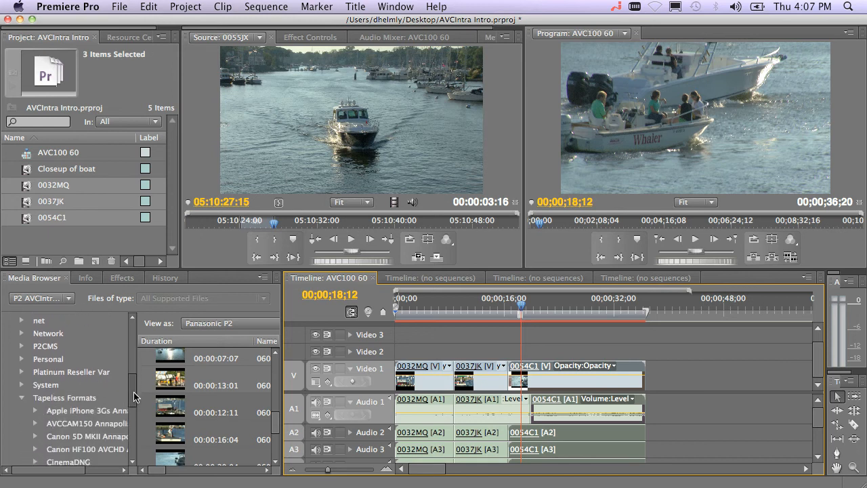
{"action": "scroll", "scroll_direction": "down", "scroll_amount": 3}
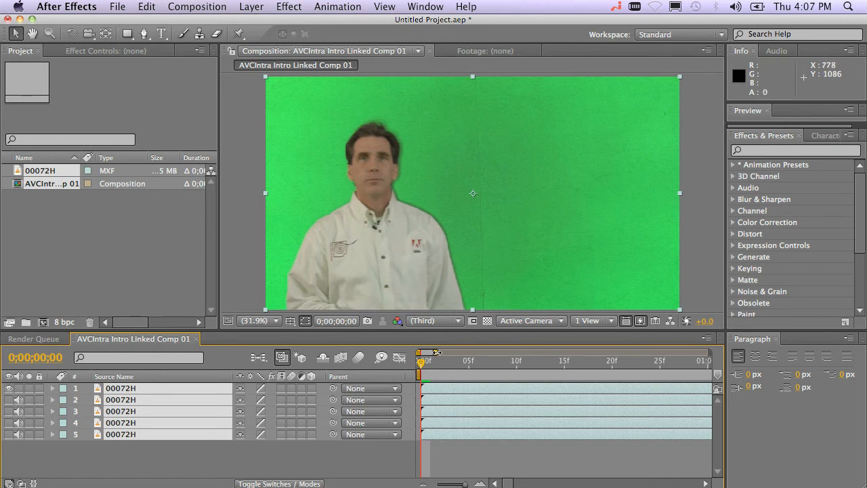
Search effects for 'keyli' and apply Keylight (1.2) to the 00072H layer
{"action": "left_click", "coordinate": [792, 149]}
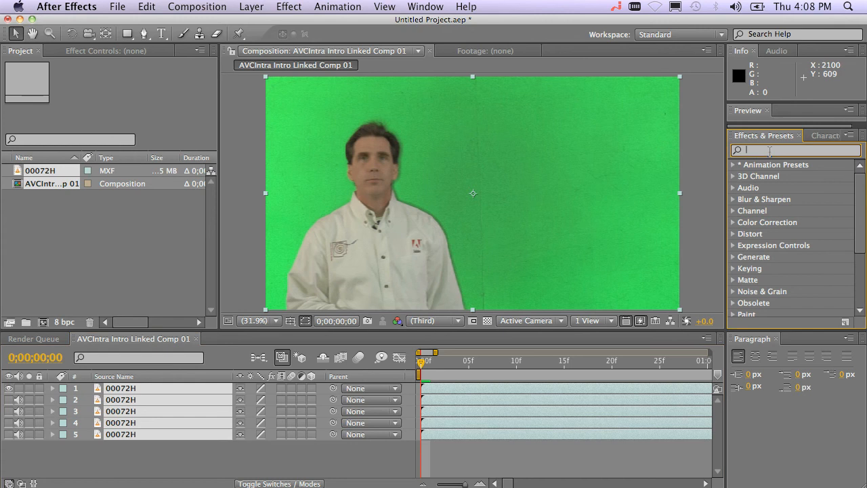
{"action": "type", "text": "keyli"}
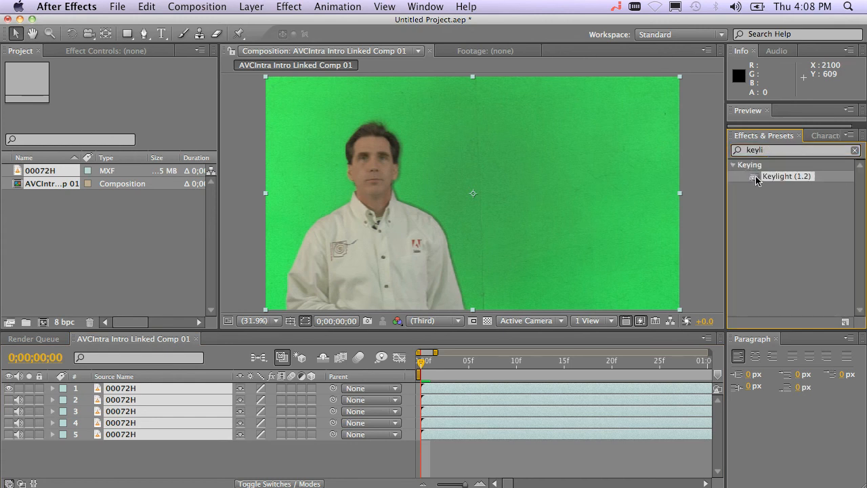
{"action": "double_click", "coordinate": [785, 176]}
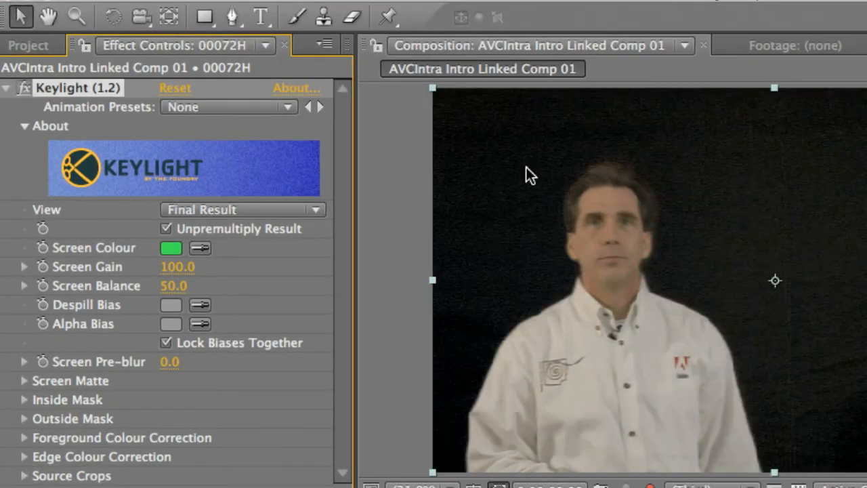
View Keylight's Screen Matte, set Screen Shrink to -1.7, then switch View to Final Result
{"action": "left_click", "coordinate": [242, 209]}
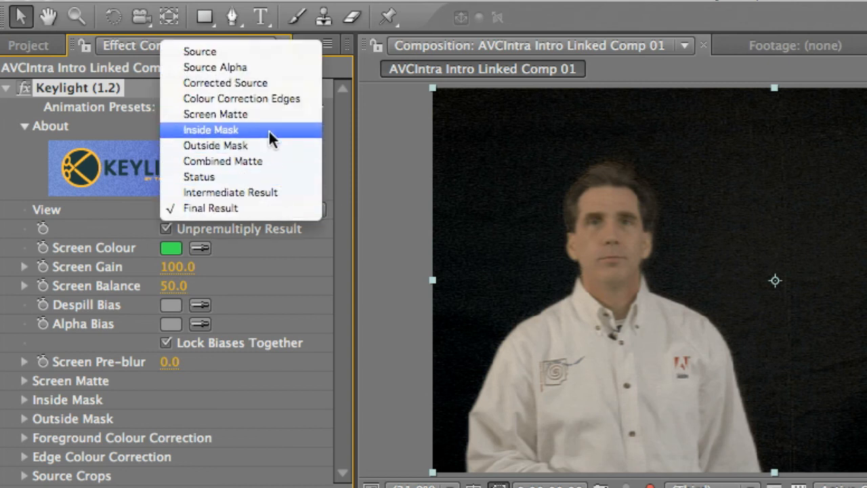
{"action": "left_click", "coordinate": [215, 113]}
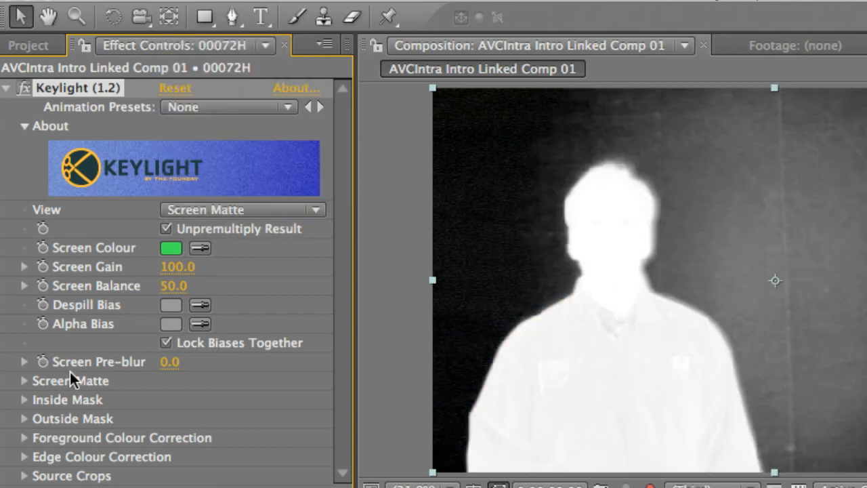
{"action": "left_click", "coordinate": [23, 380]}
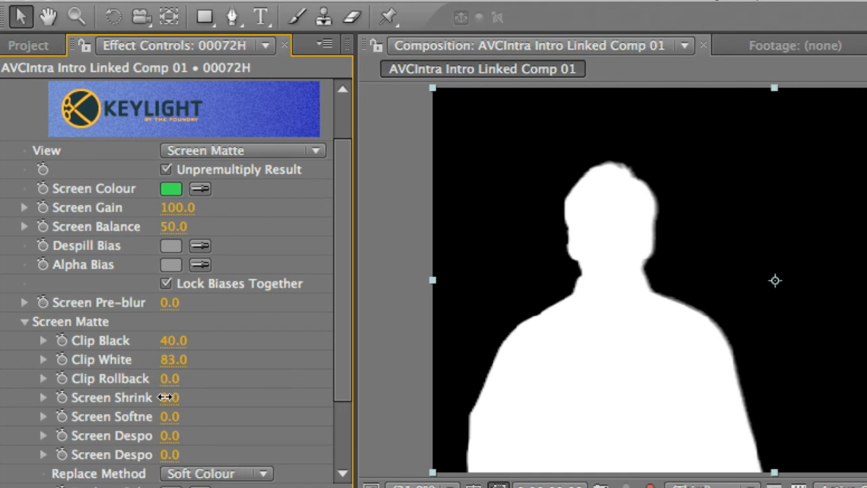
{"action": "left_click_drag", "start_coordinate": [169, 397], "coordinate": [151, 397]}
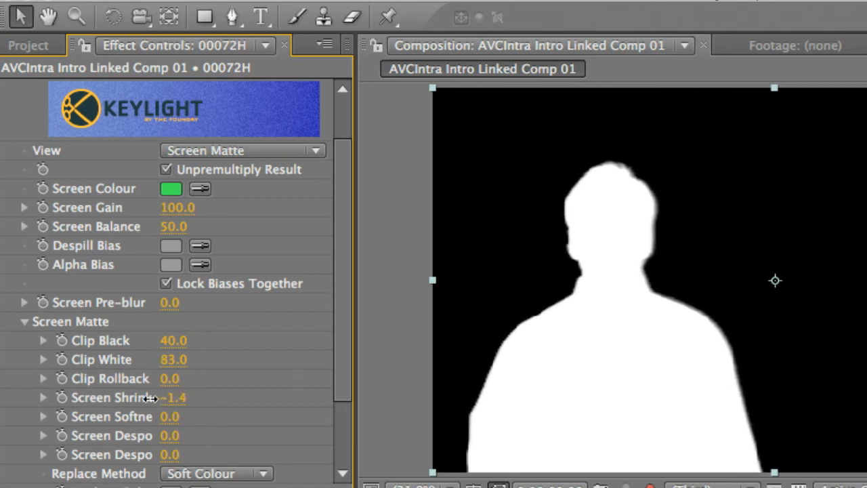
{"action": "left_click", "coordinate": [242, 149]}
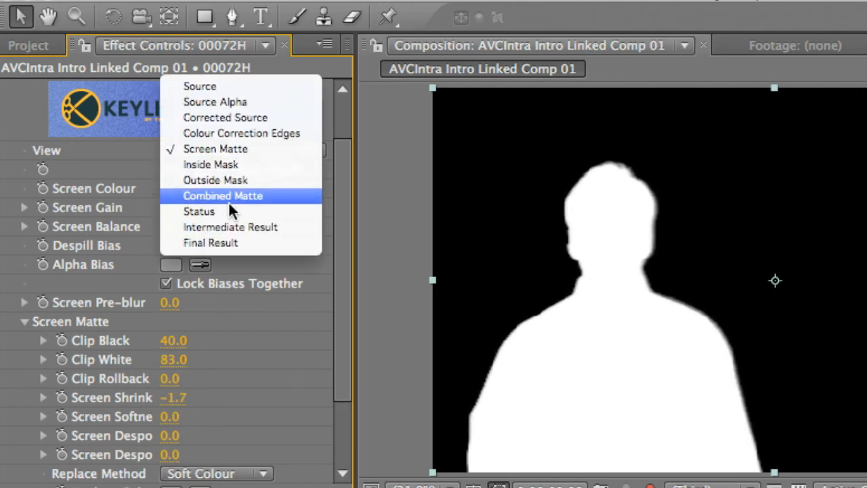
{"action": "left_click", "coordinate": [210, 242]}
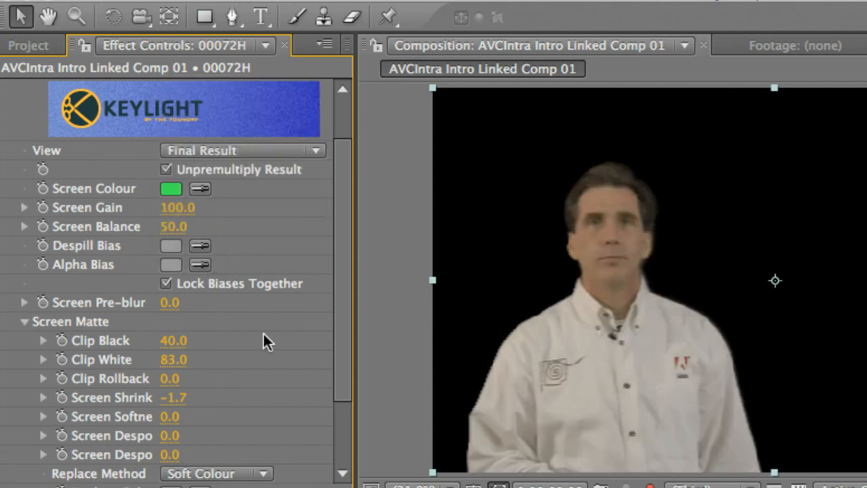